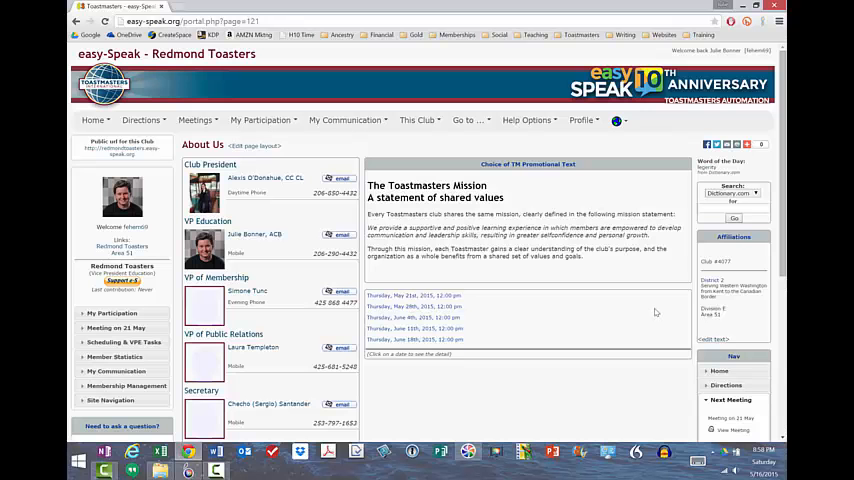
mouse_move(614, 328)
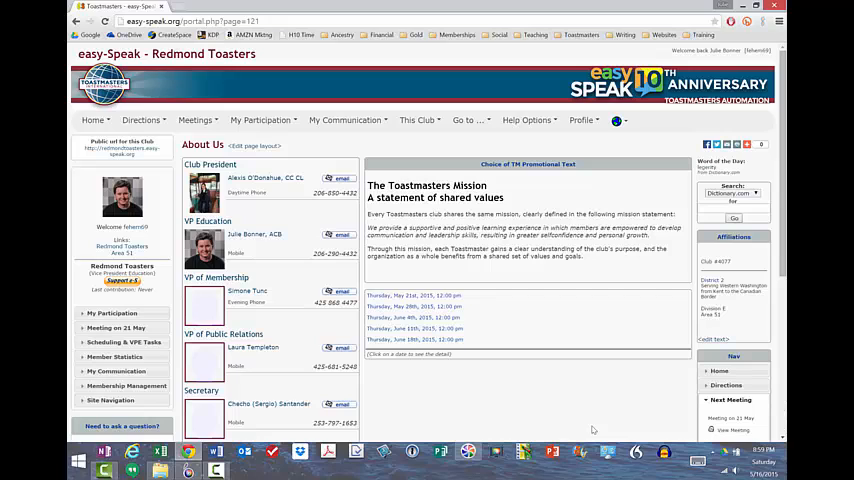
mouse_move(571, 431)
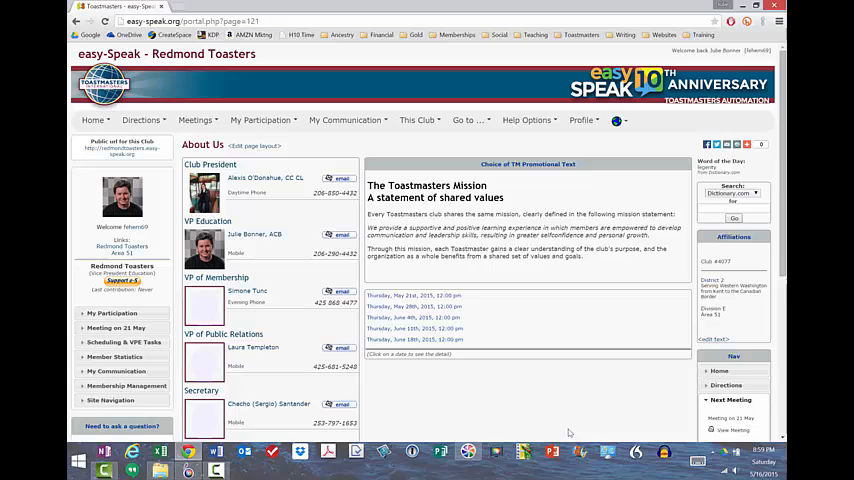
mouse_move(560, 433)
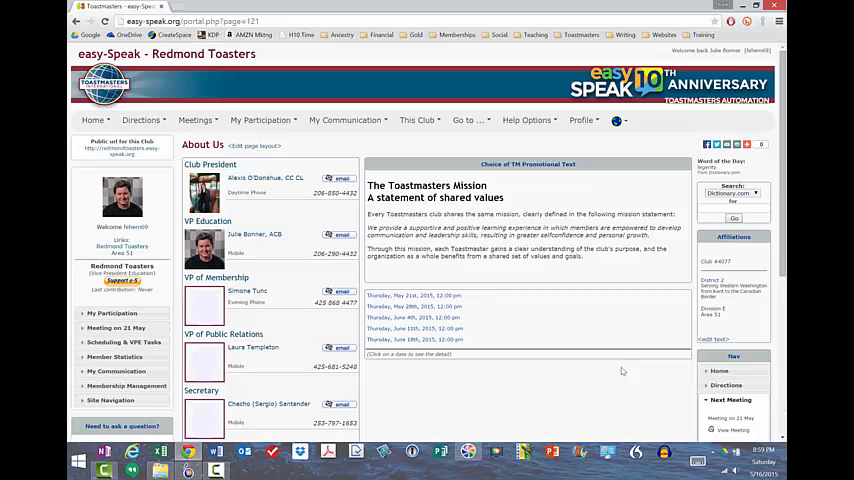
mouse_move(655, 355)
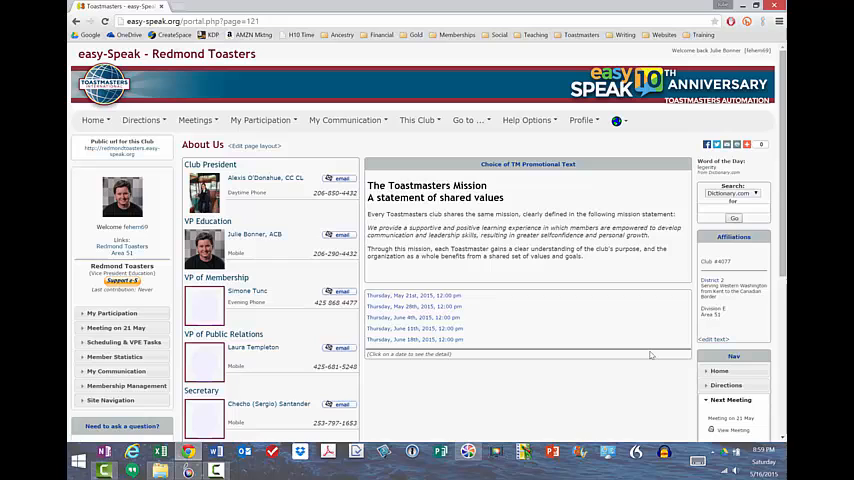
mouse_move(645, 357)
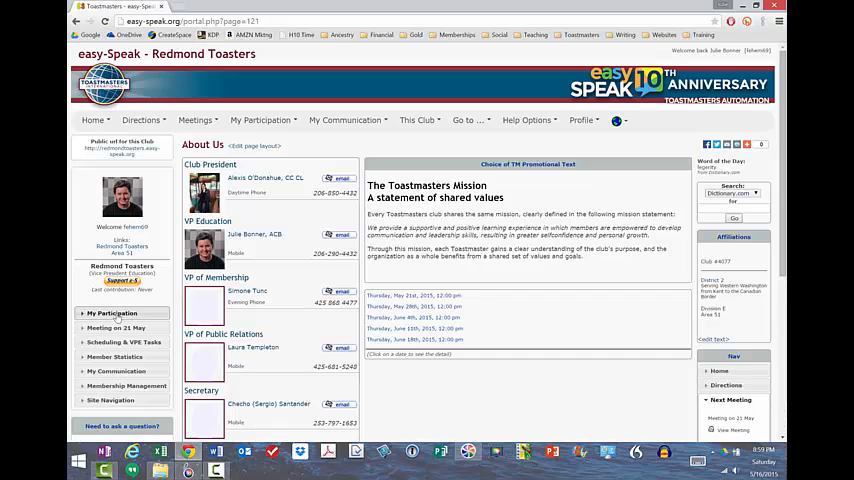
Step: Open Sign Up for Meetings under My Participation to view meetings from 21 May to 11 Jun
left_click(112, 313)
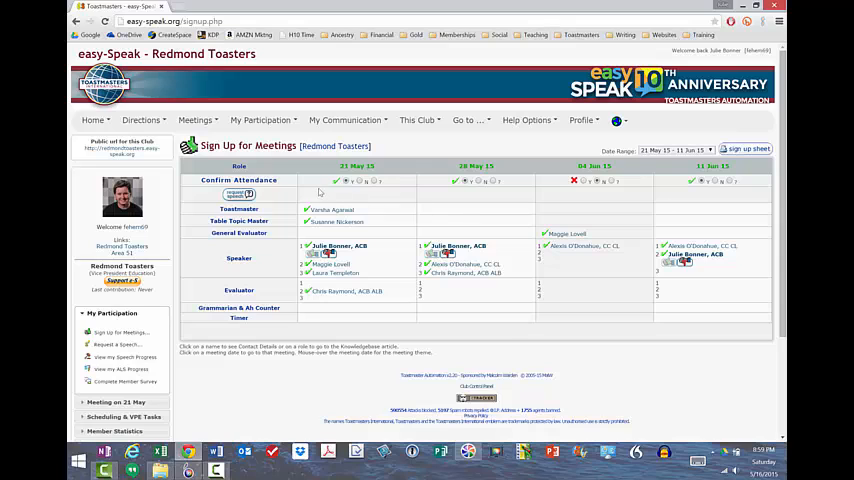
mouse_move(507, 190)
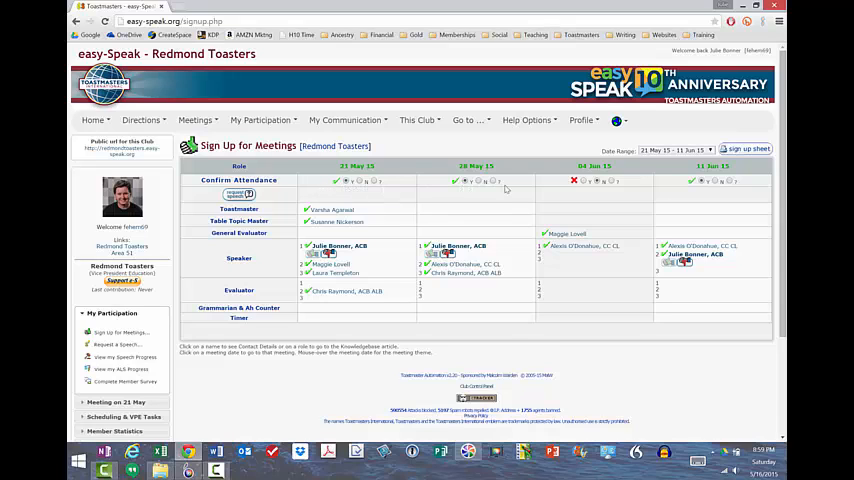
mouse_move(615, 198)
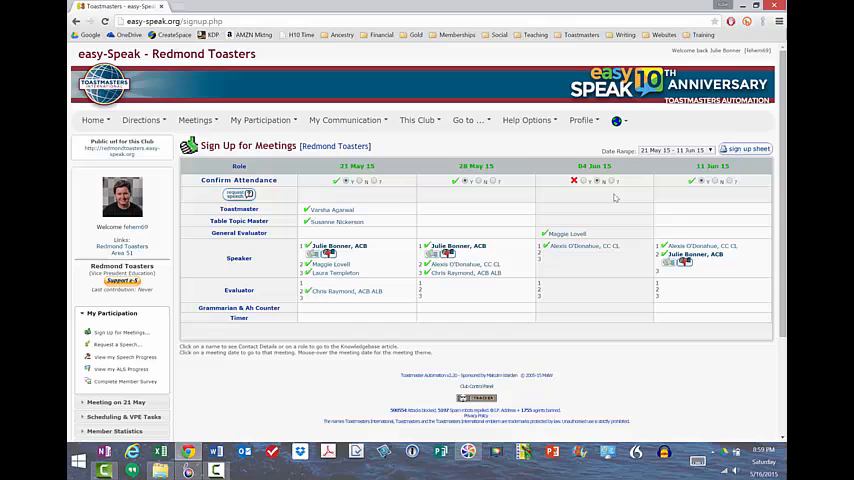
mouse_move(612, 195)
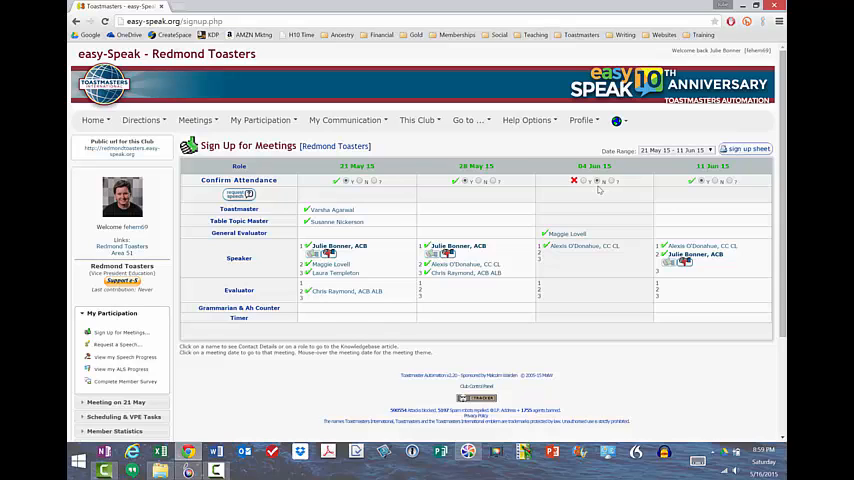
mouse_move(708, 190)
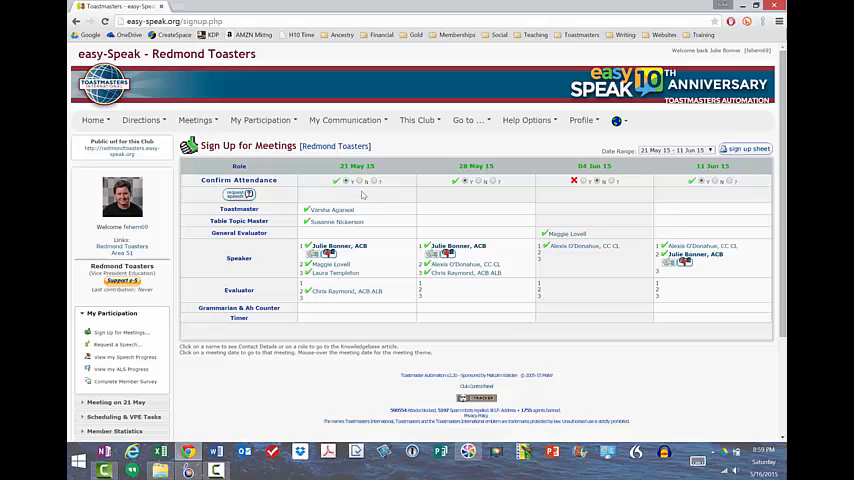
mouse_move(604, 225)
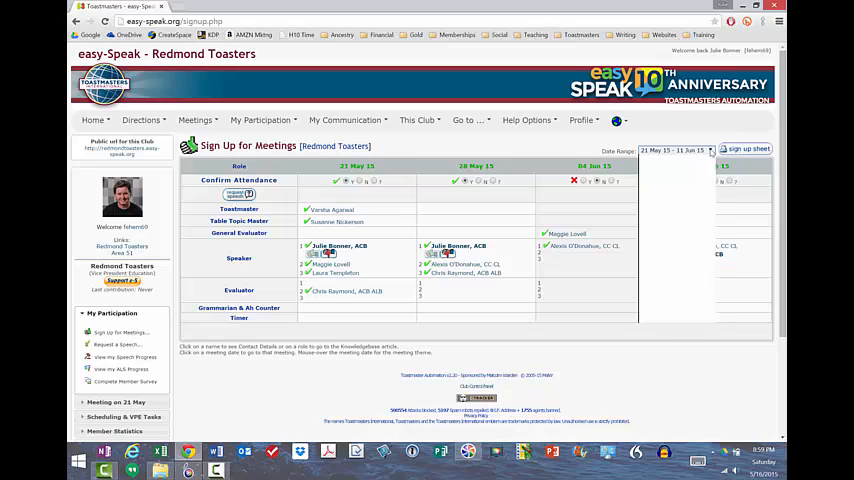
left_click(710, 149)
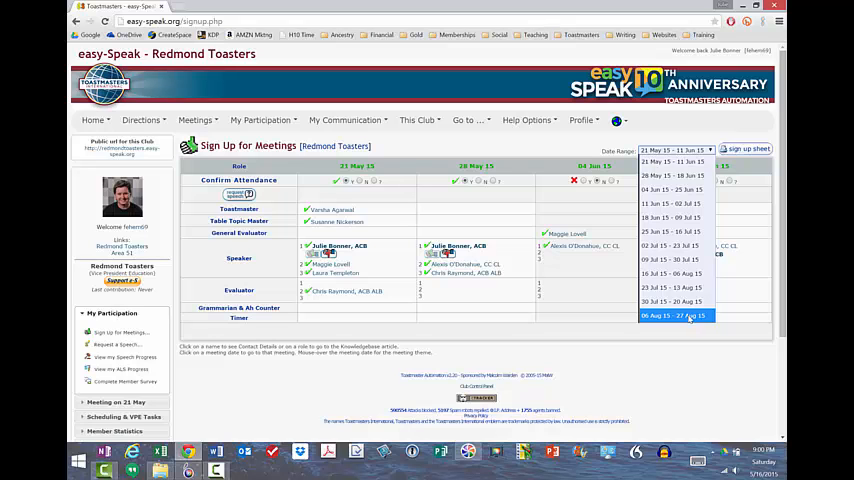
left_click(672, 315)
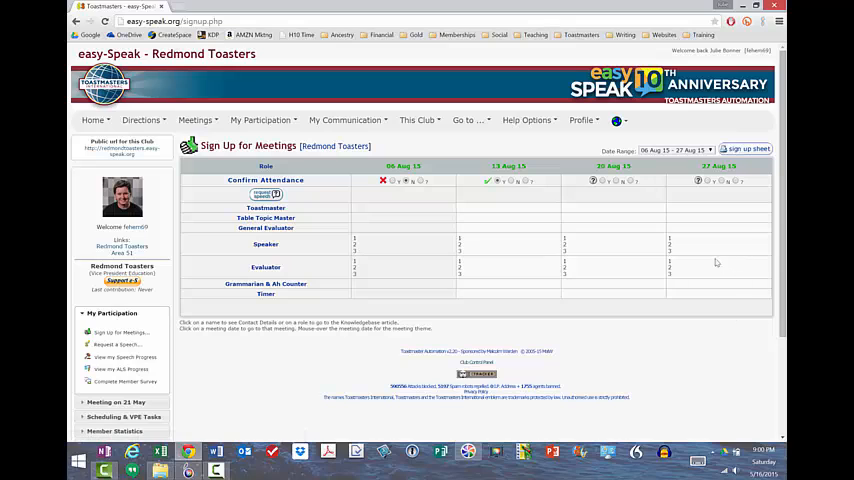
mouse_move(438, 198)
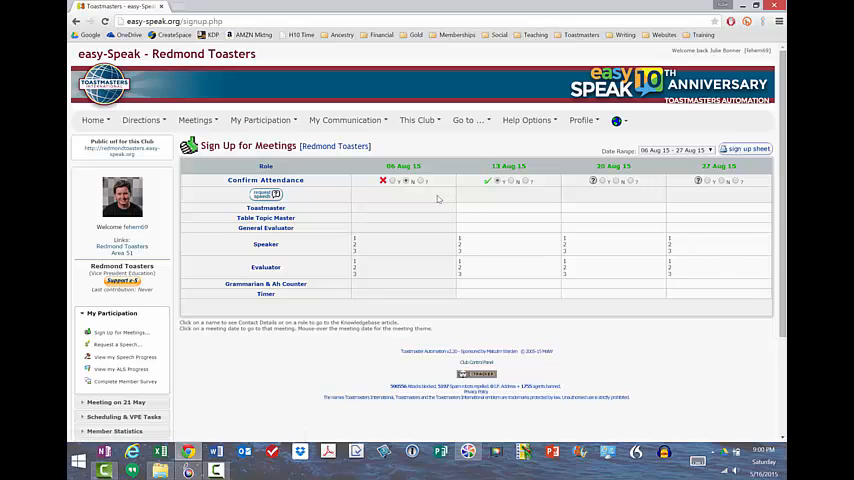
mouse_move(407, 191)
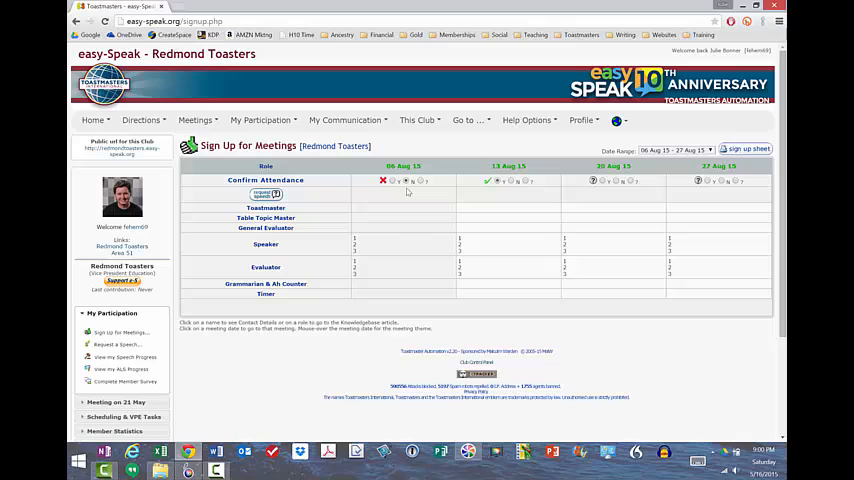
mouse_move(516, 196)
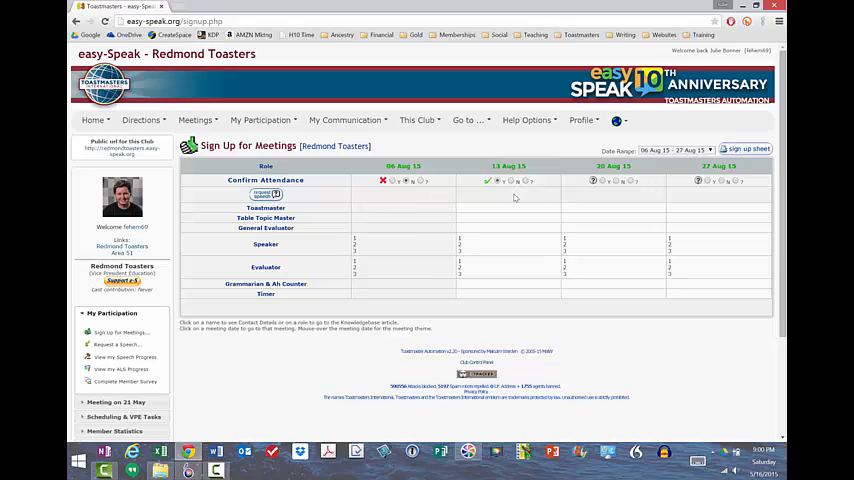
mouse_move(621, 201)
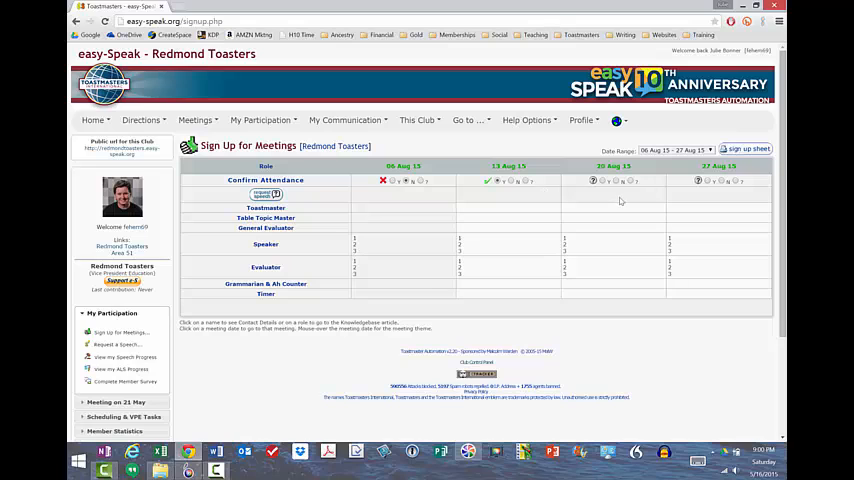
mouse_move(602, 184)
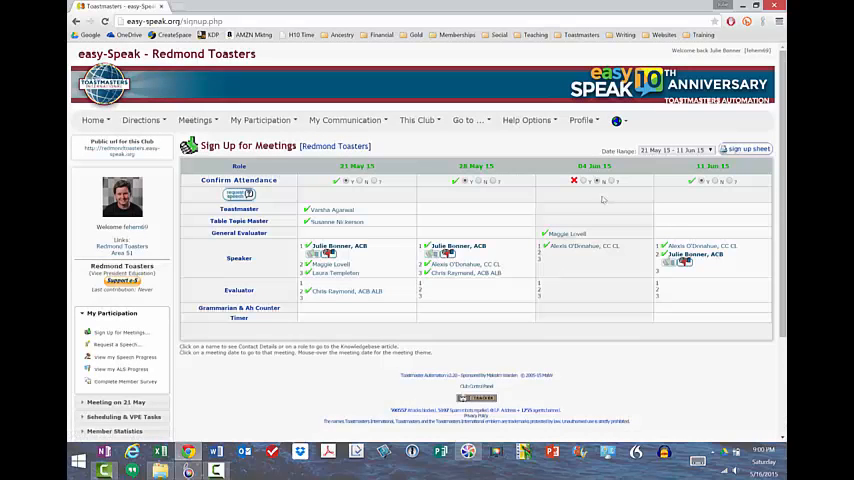
mouse_move(661, 219)
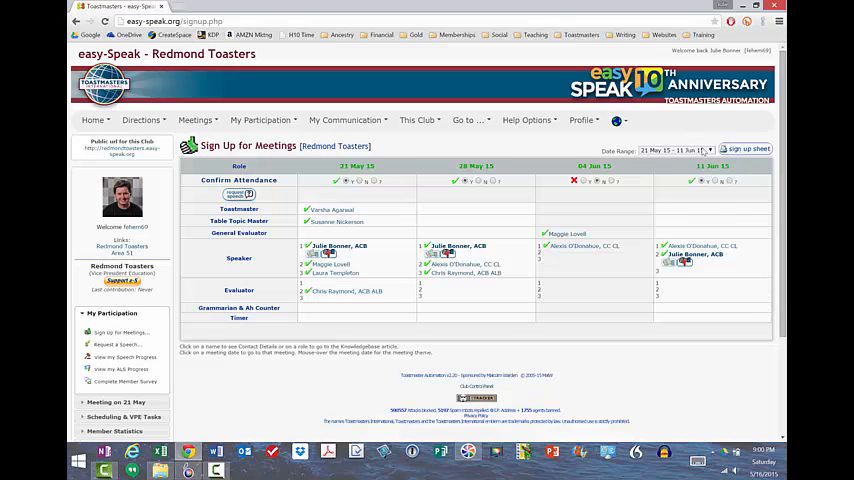
Step: Switch the sheet to the 06 Aug 15 - 27 Aug 15 range and mark 27 Aug as not attending
left_click(709, 150)
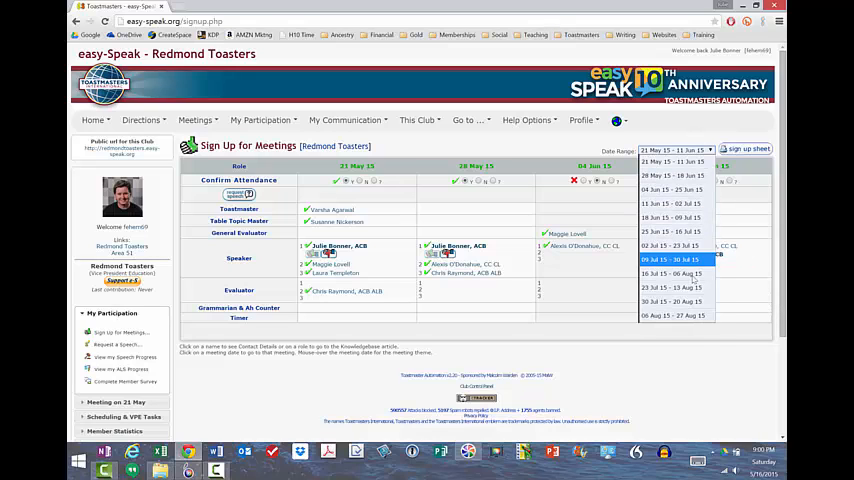
left_click(672, 313)
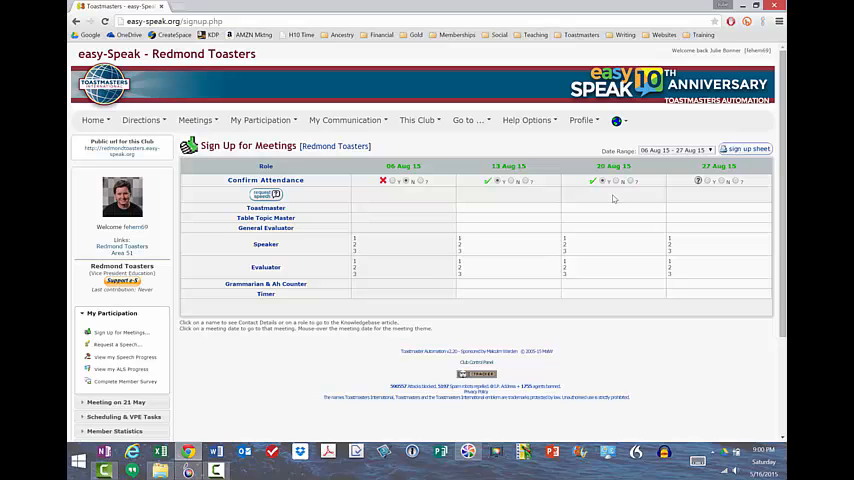
mouse_move(716, 196)
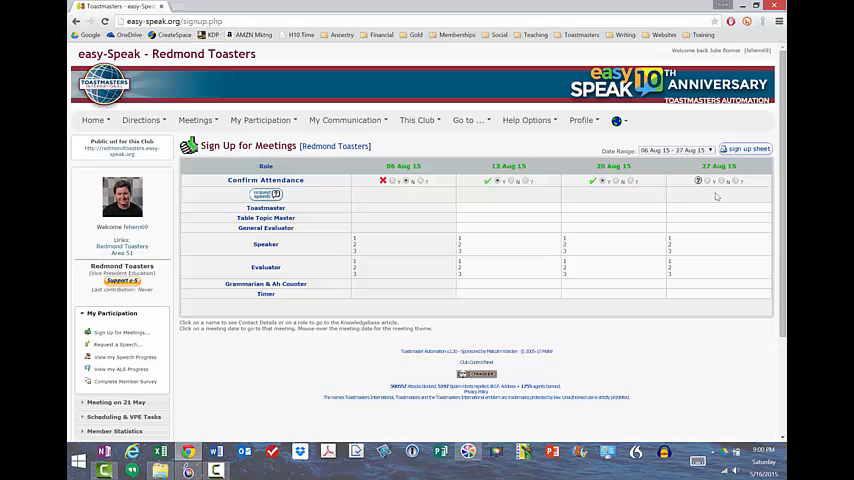
mouse_move(740, 200)
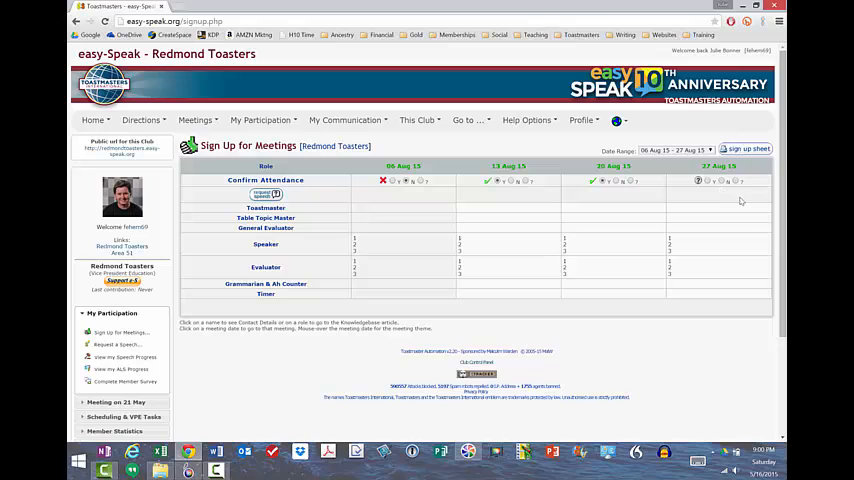
mouse_move(725, 185)
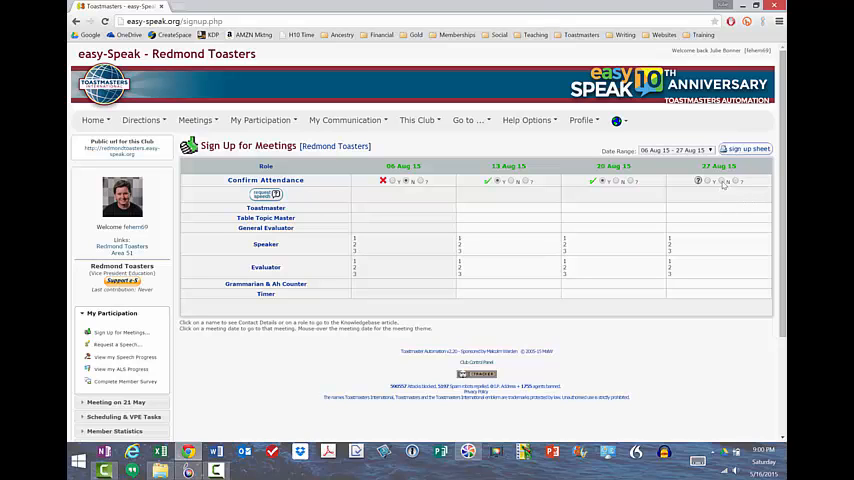
left_click(383, 181)
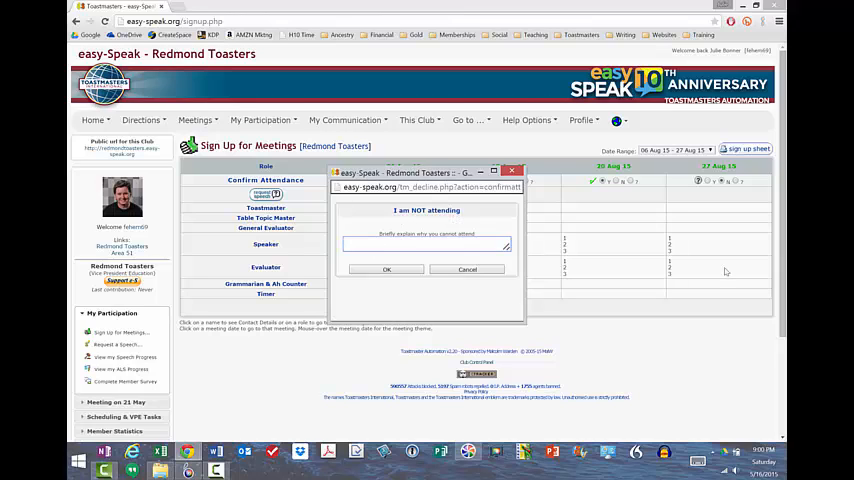
Step: Submit 'I am going on vacation' as the reason for declining 27 Aug 15
type("I am going to be a")
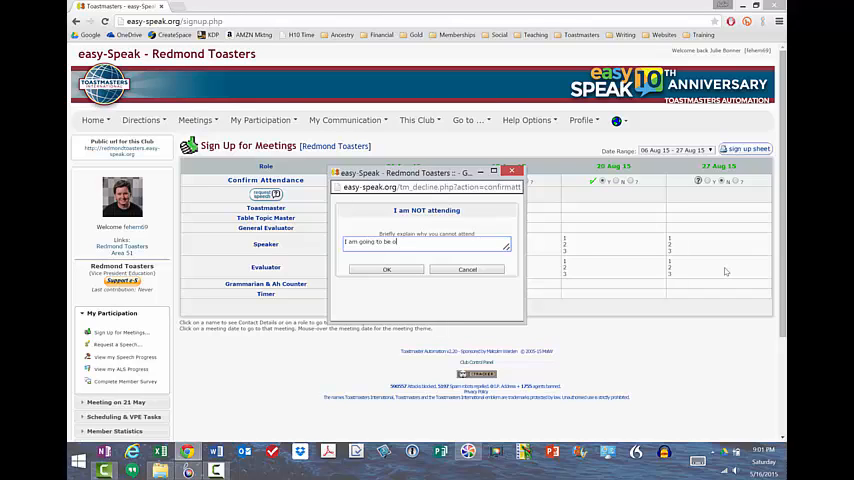
type("on vacat")
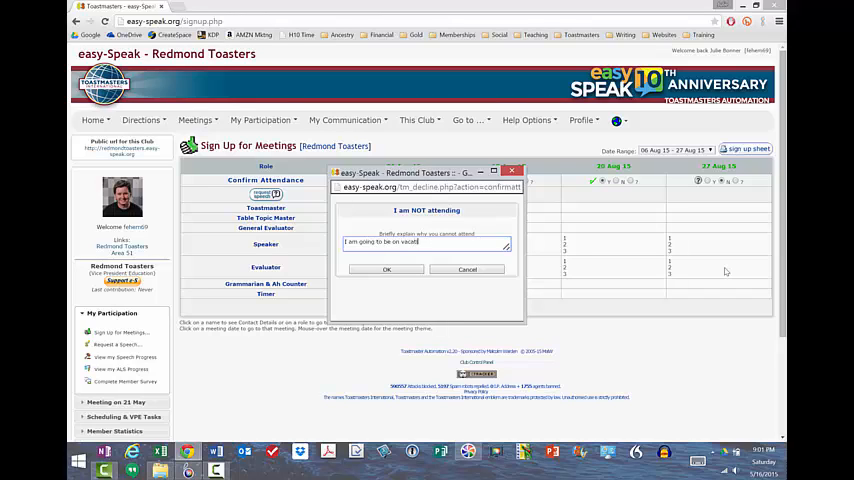
type("ion")
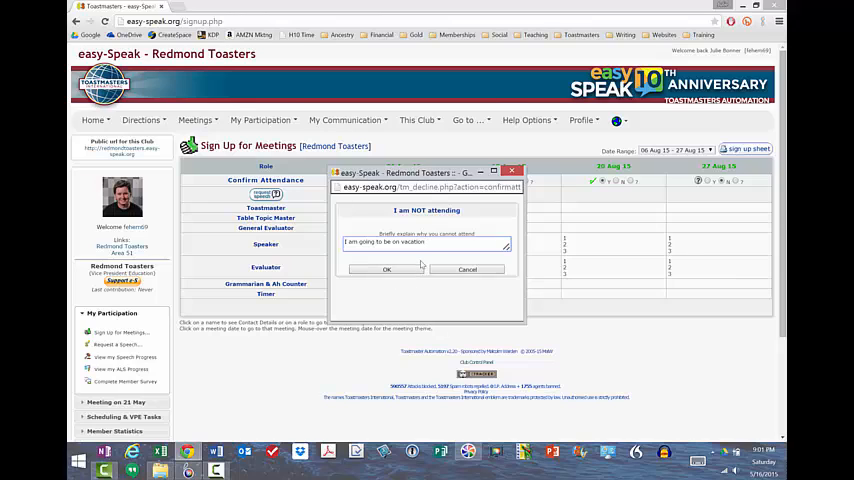
mouse_move(460, 258)
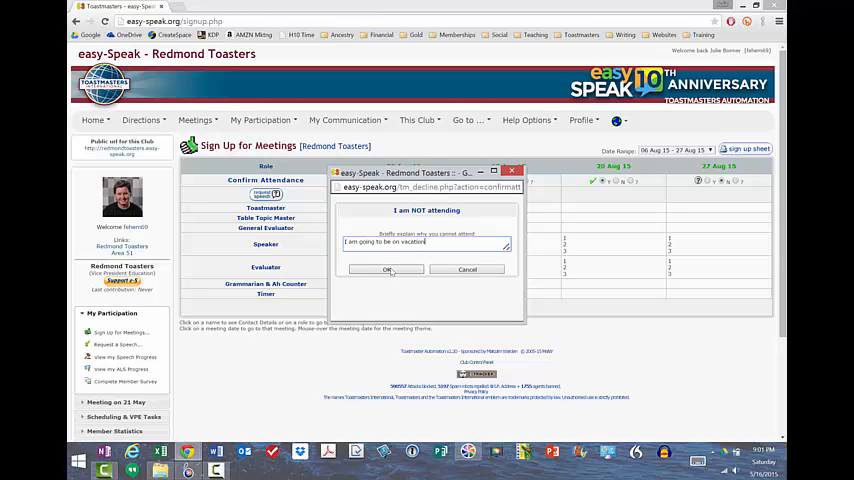
left_click(387, 269)
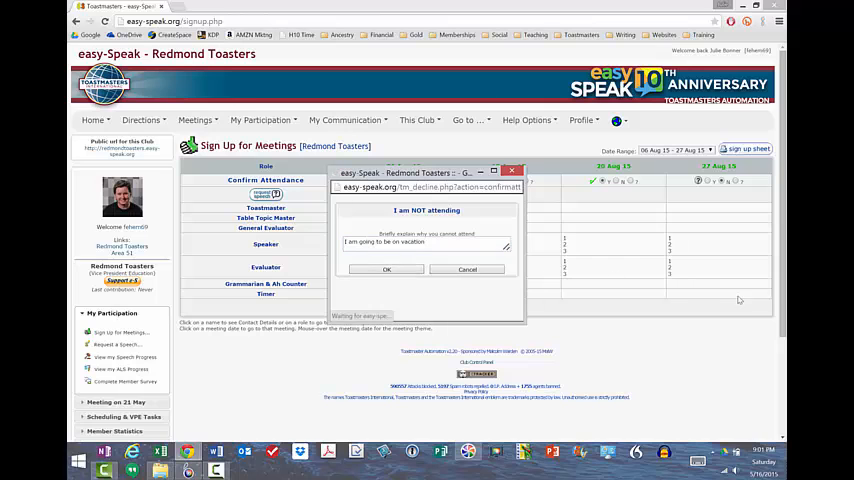
left_click(386, 269)
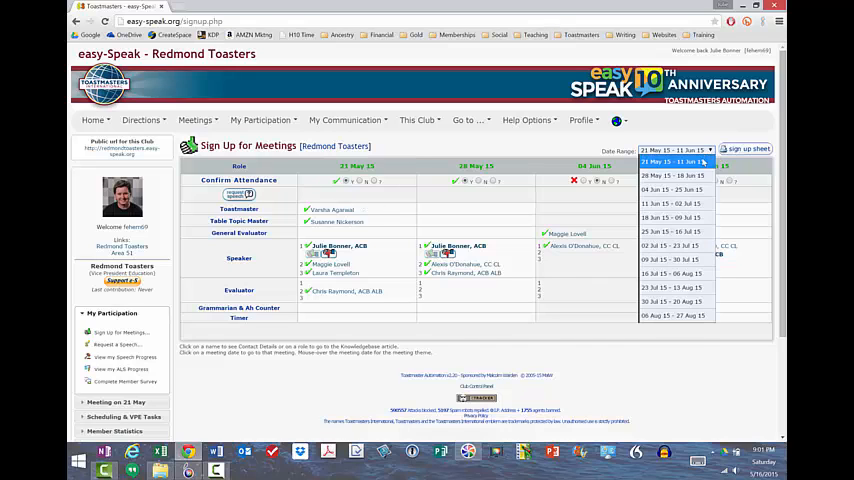
Step: Reload the 06 Aug 15 - 27 Aug 15 range, showing 27 Aug declined
left_click(674, 315)
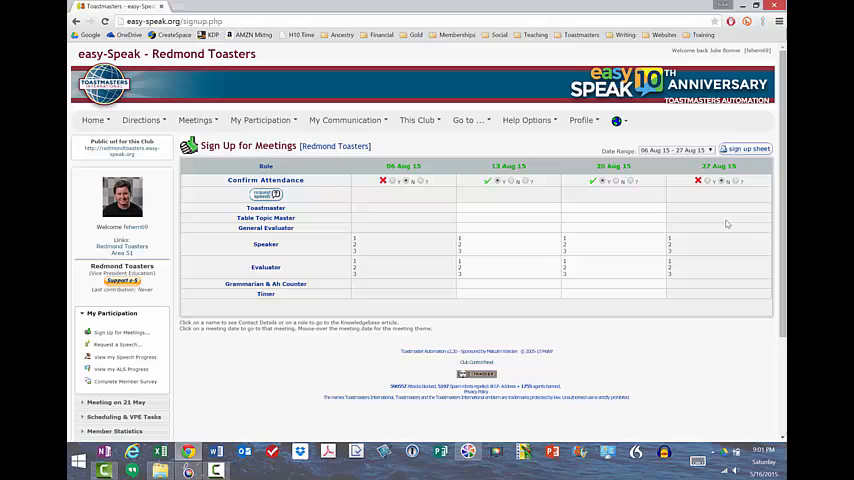
mouse_move(402, 198)
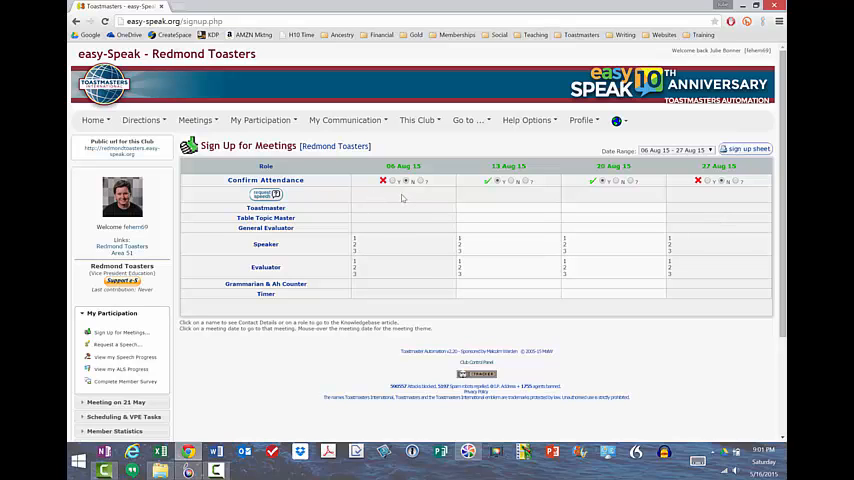
mouse_move(440, 213)
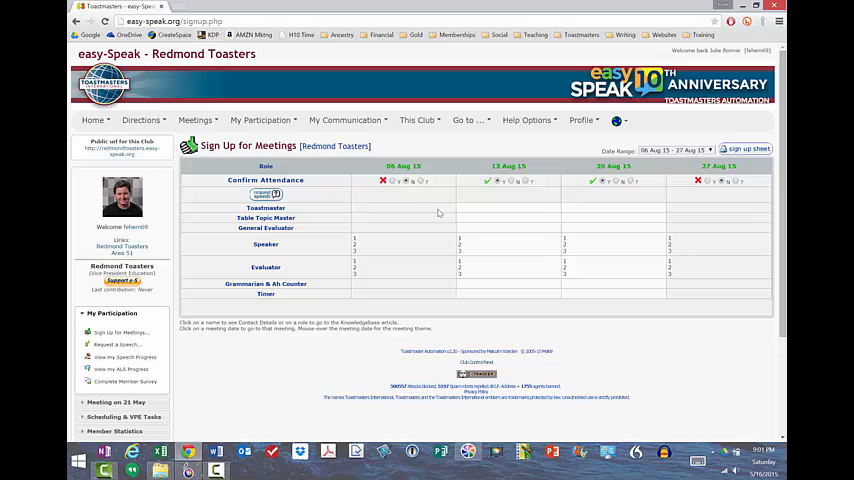
mouse_move(392, 186)
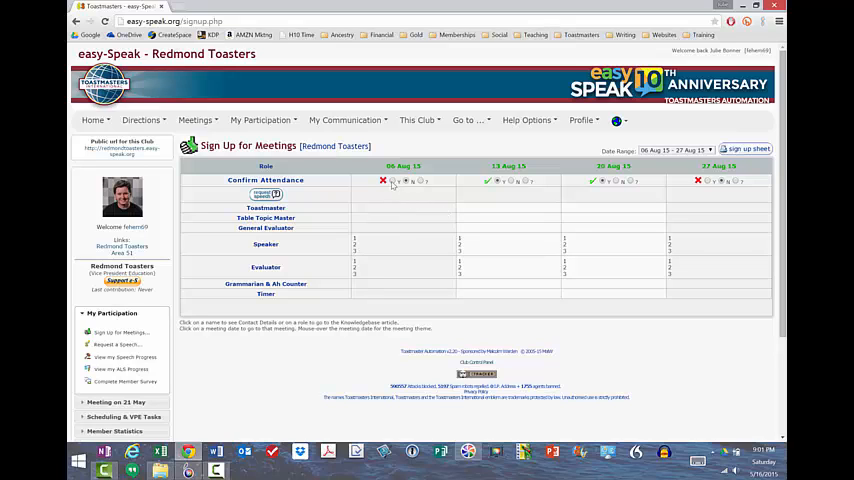
mouse_move(522, 198)
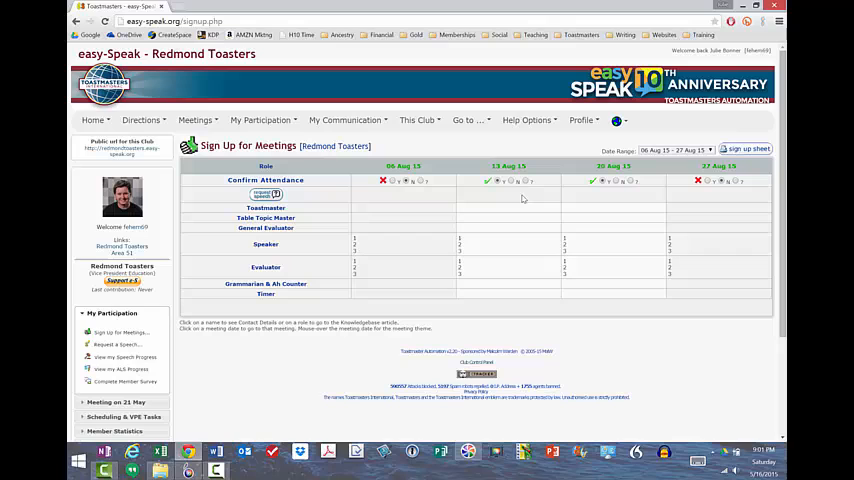
mouse_move(515, 195)
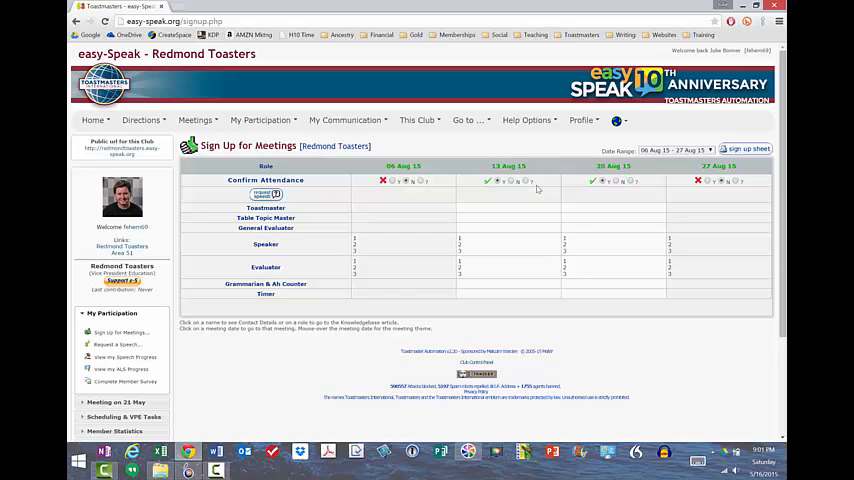
mouse_move(557, 192)
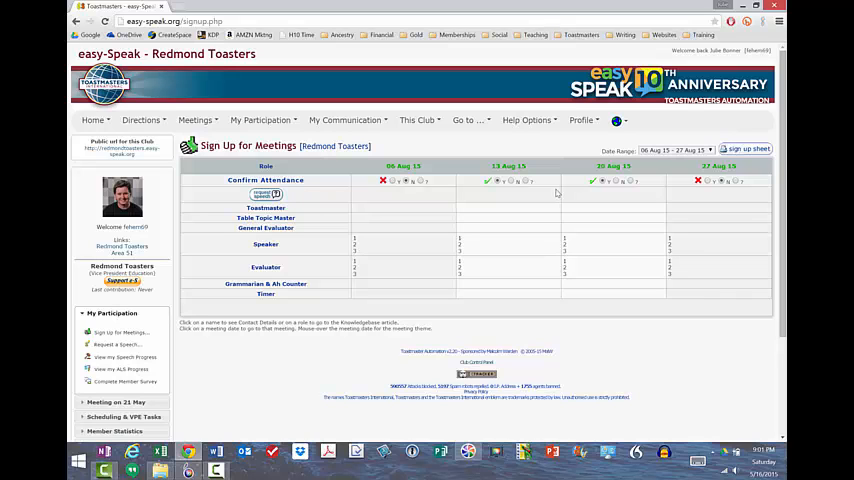
mouse_move(650, 194)
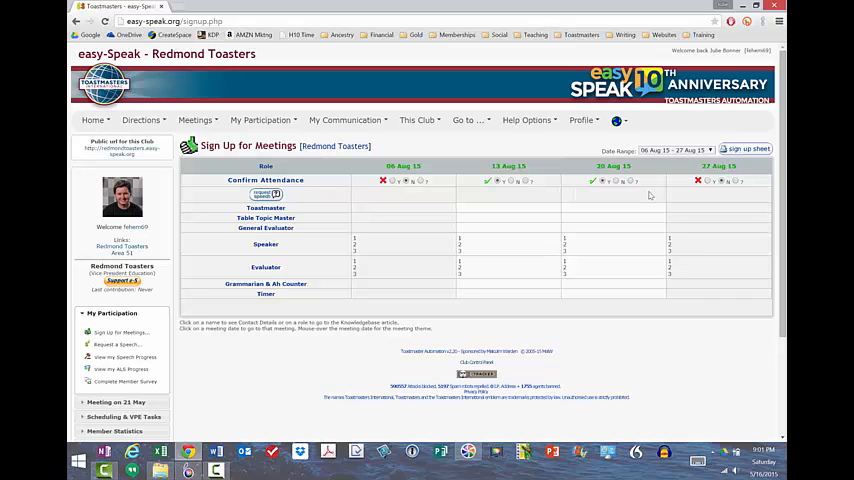